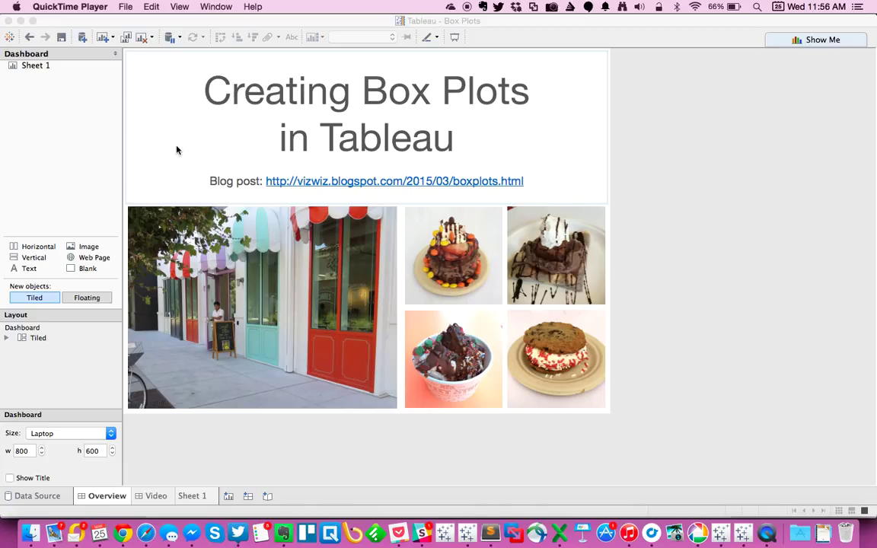
mouse_move(150, 353)
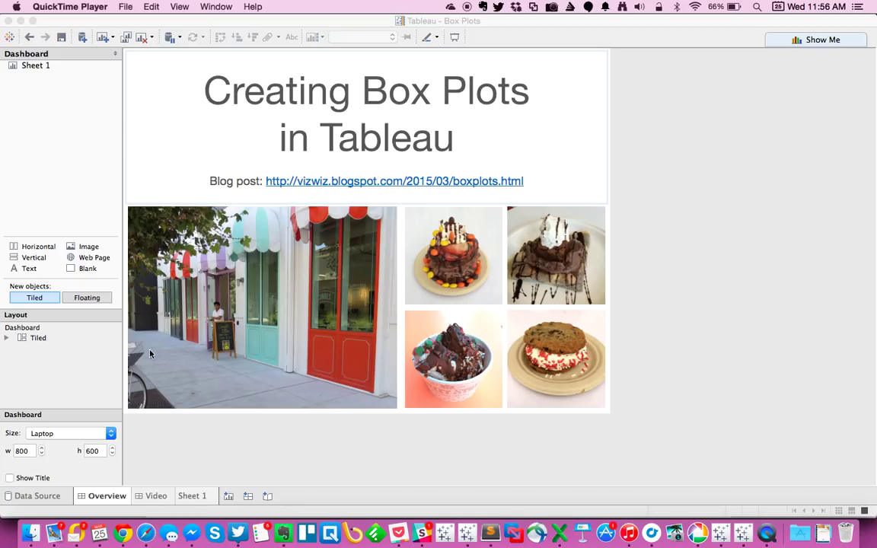
Leave the box plots overview dashboard for the empty Sheet 1 worksheet.
left_click(192, 496)
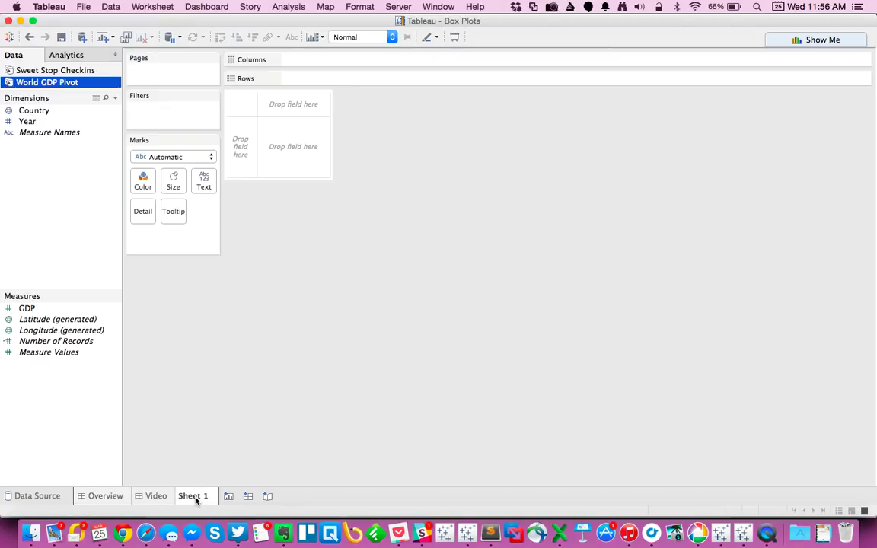
From Sweet Stop Checkins, put continuous Time on Rows and show the marks as circles.
left_click(54, 69)
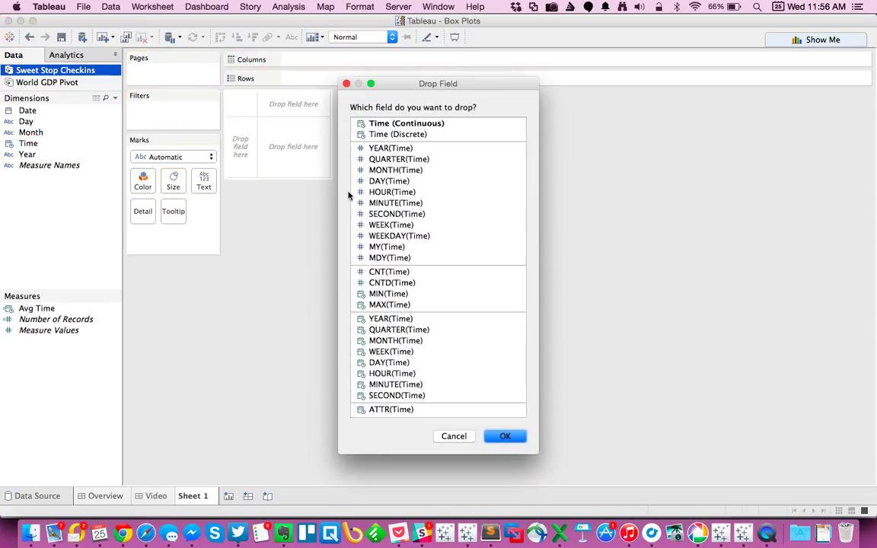
left_click(406, 123)
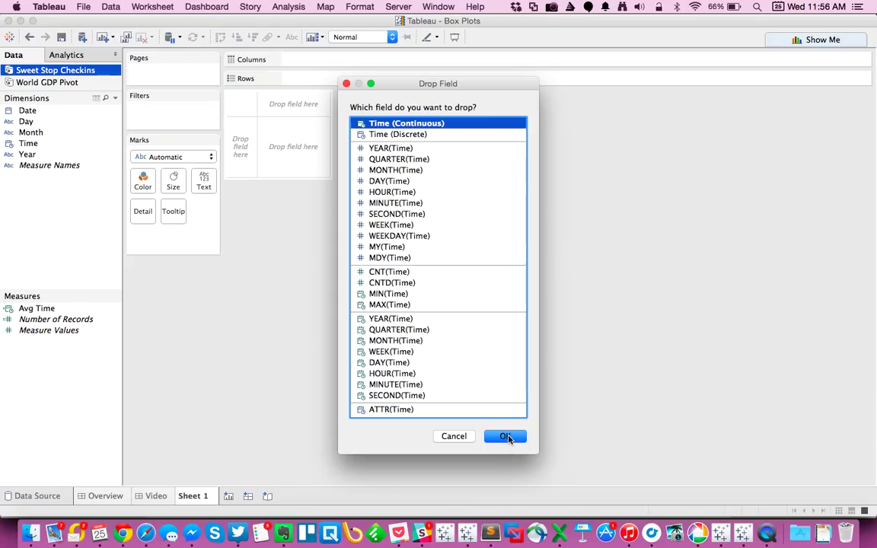
left_click(505, 437)
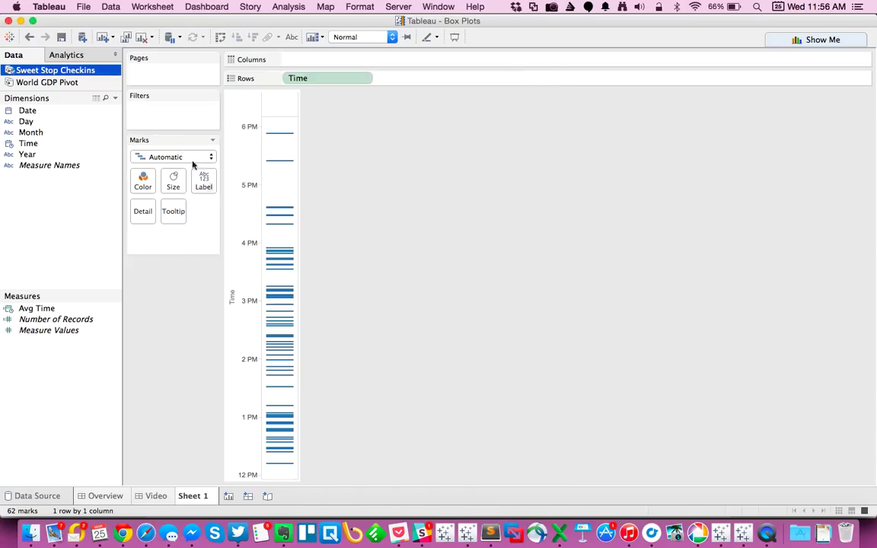
left_click(173, 157)
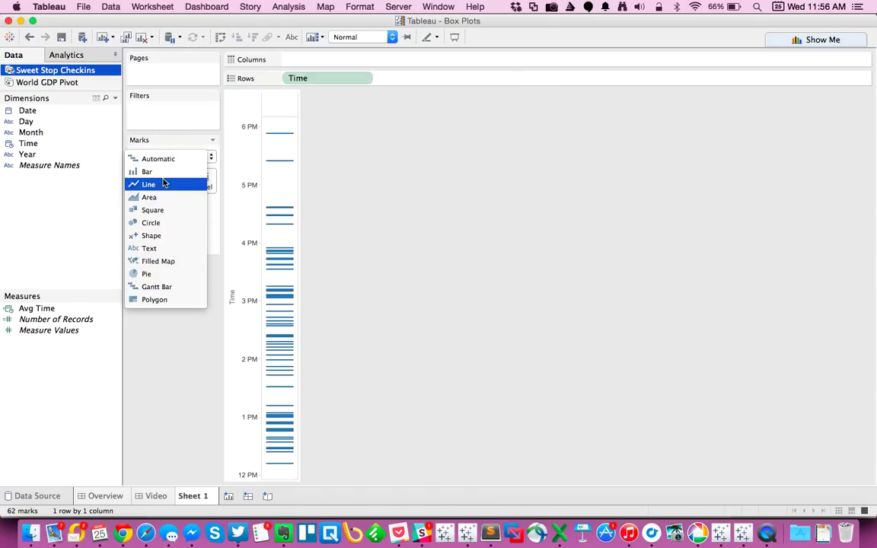
left_click(151, 223)
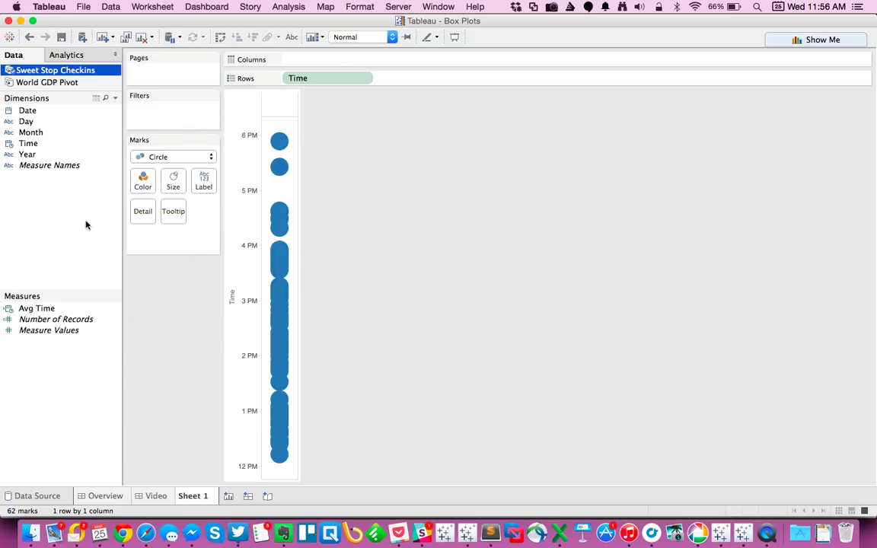
left_click(28, 110)
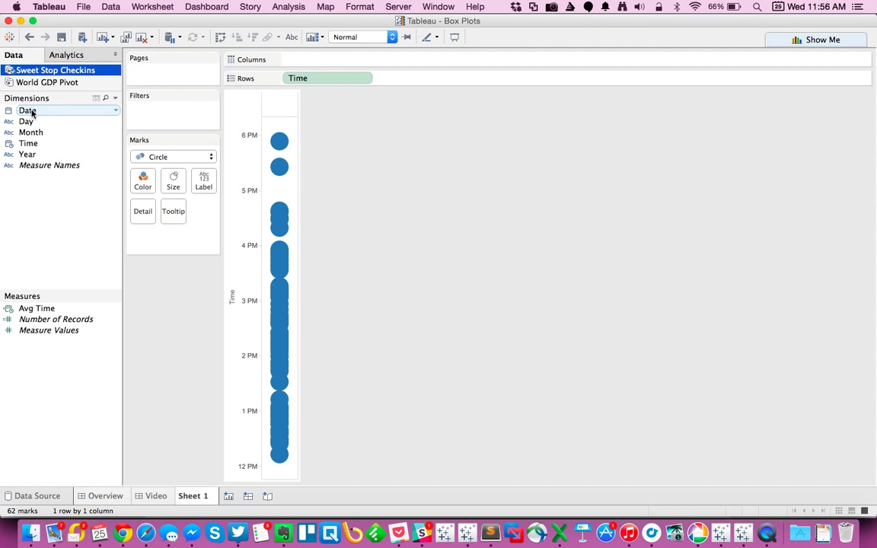
Add WEEKDAY(Date) to Columns, splitting the check-ins into Monday–Friday columns.
left_click_drag(28, 111, 270, 64)
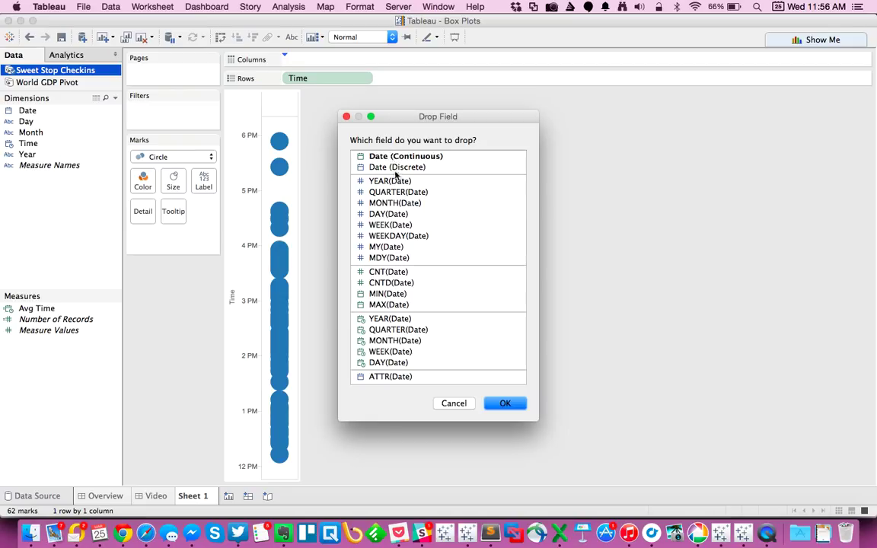
left_click(399, 235)
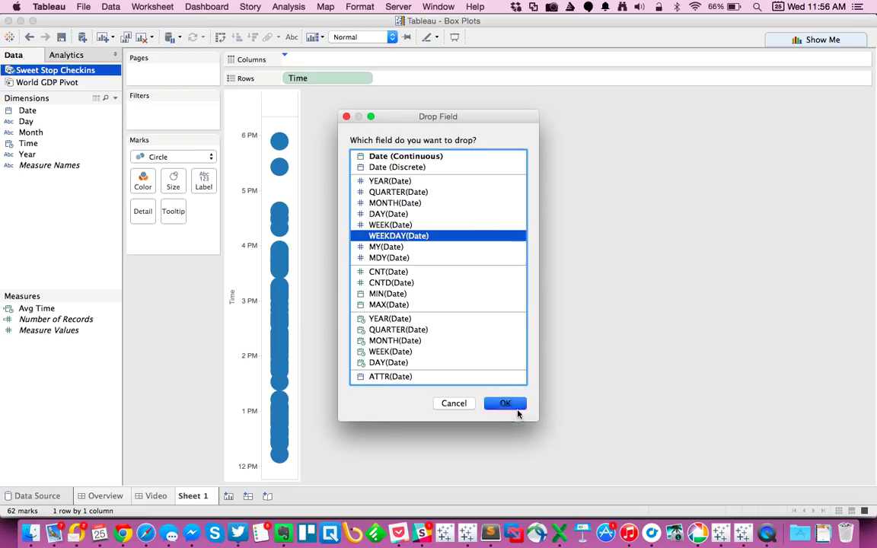
left_click(505, 404)
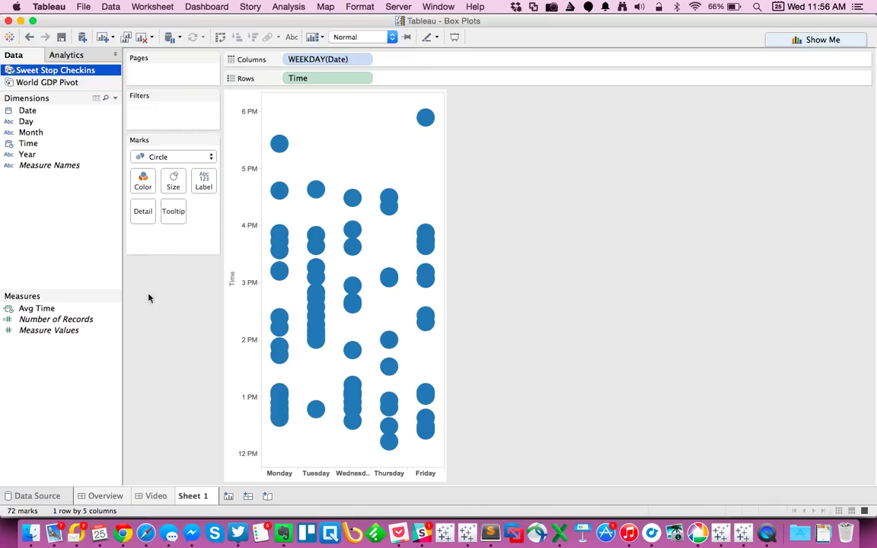
Review the Avg Time calculation, then drop Avg Time onto the Marks card.
left_click(44, 309)
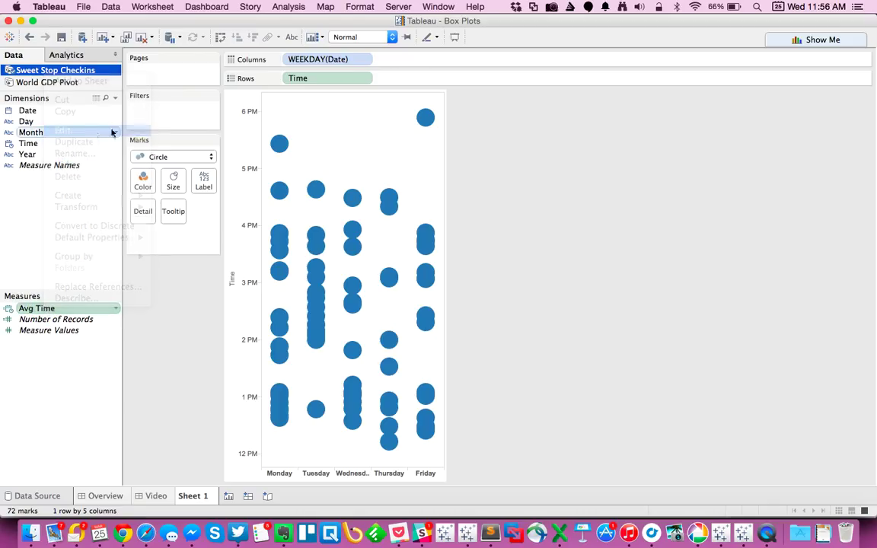
left_click(62, 130)
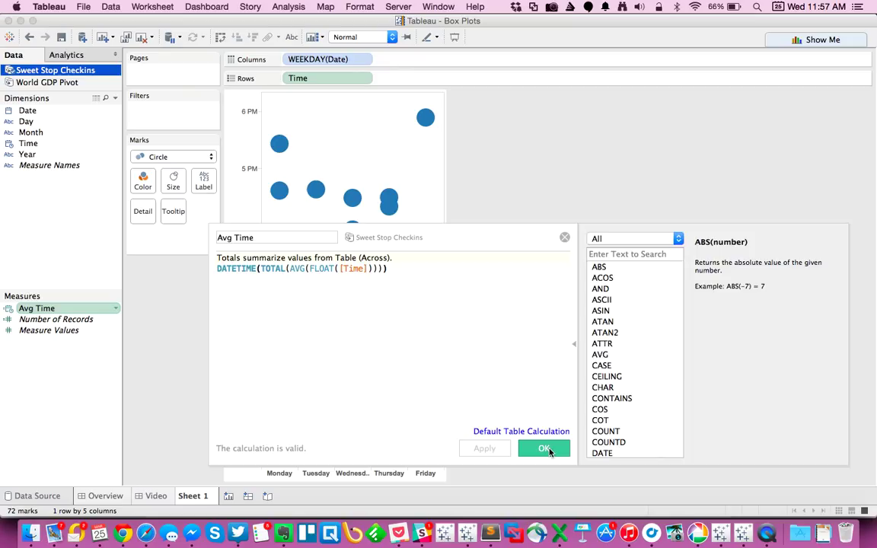
left_click(544, 447)
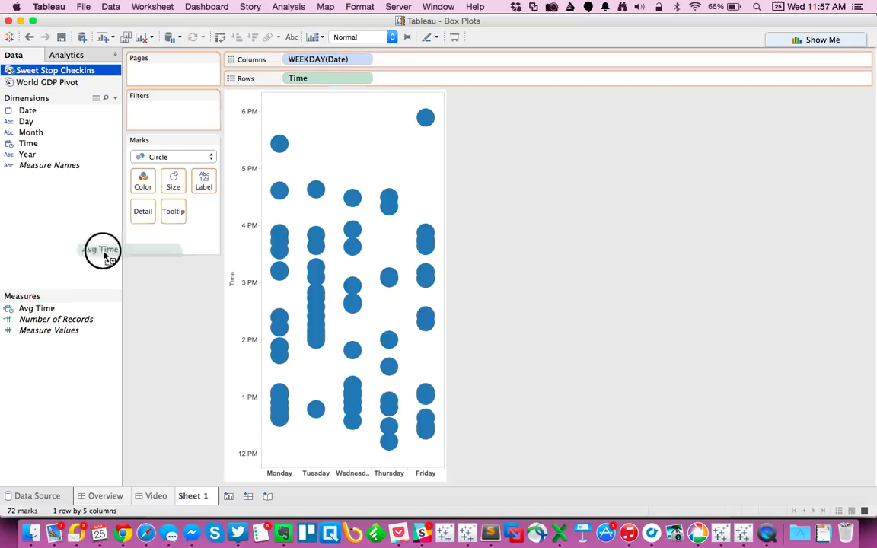
left_click_drag(102, 250, 166, 235)
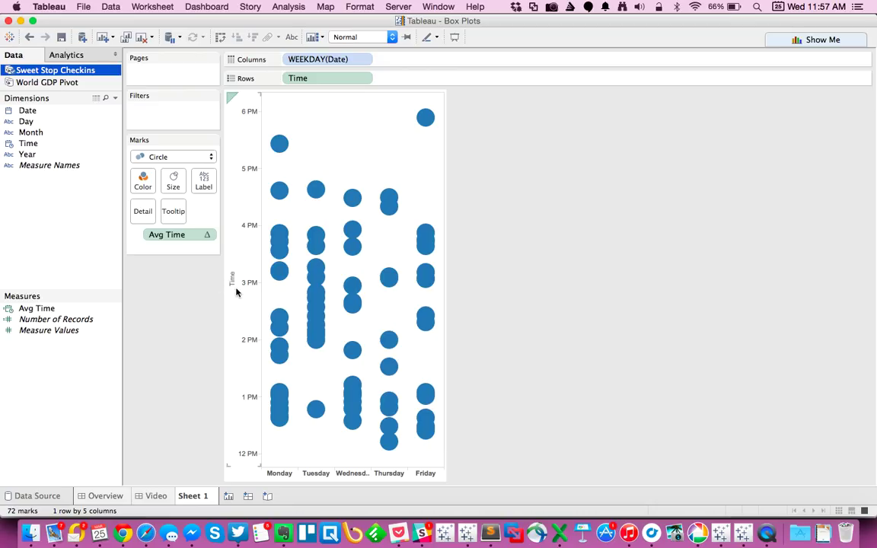
Add an unlabelled per-cell reference line on the Time axis at minimum Avg Time.
right_click(232, 281)
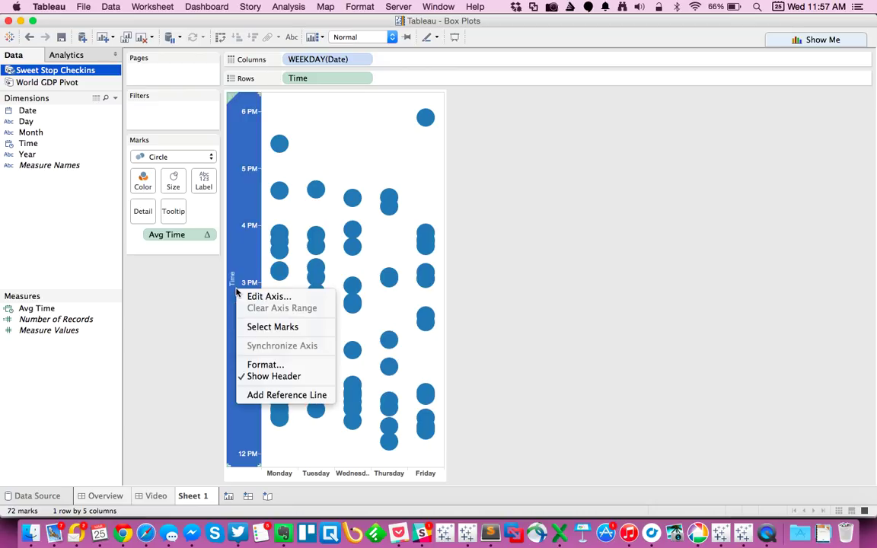
left_click(285, 395)
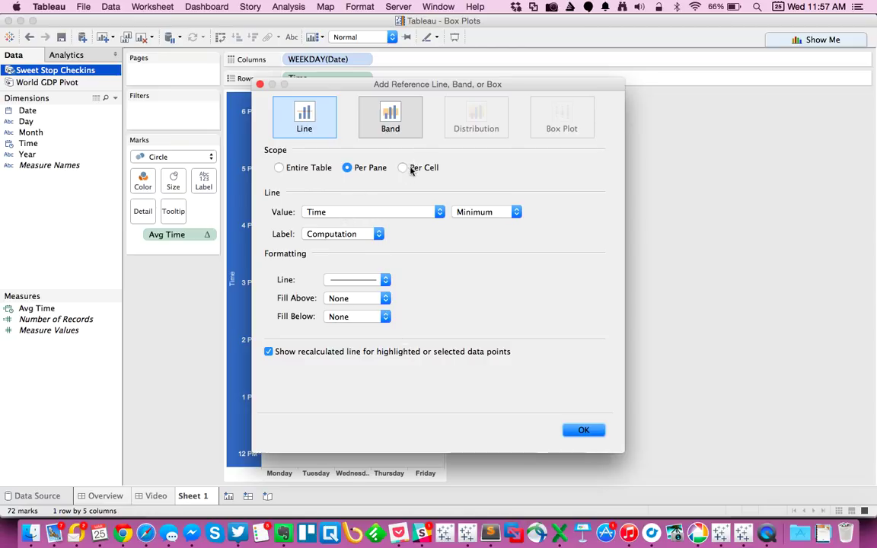
left_click(403, 167)
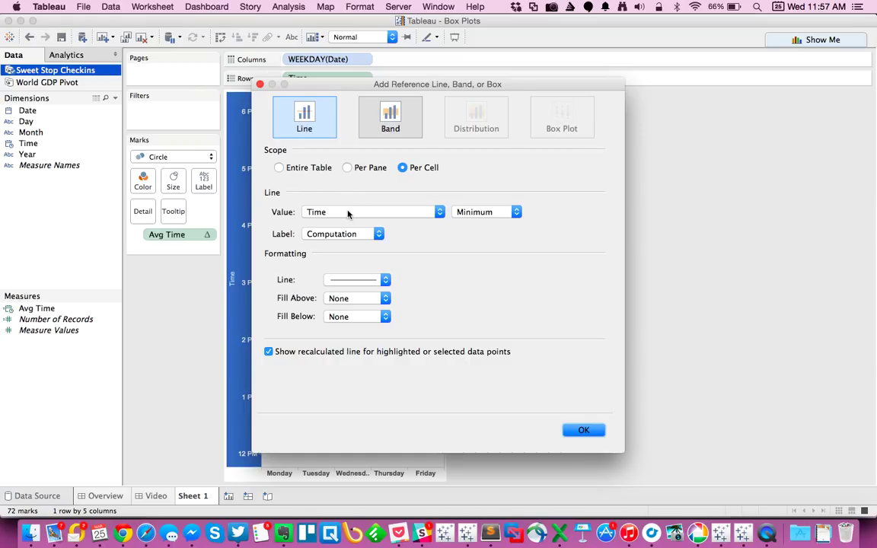
left_click(371, 212)
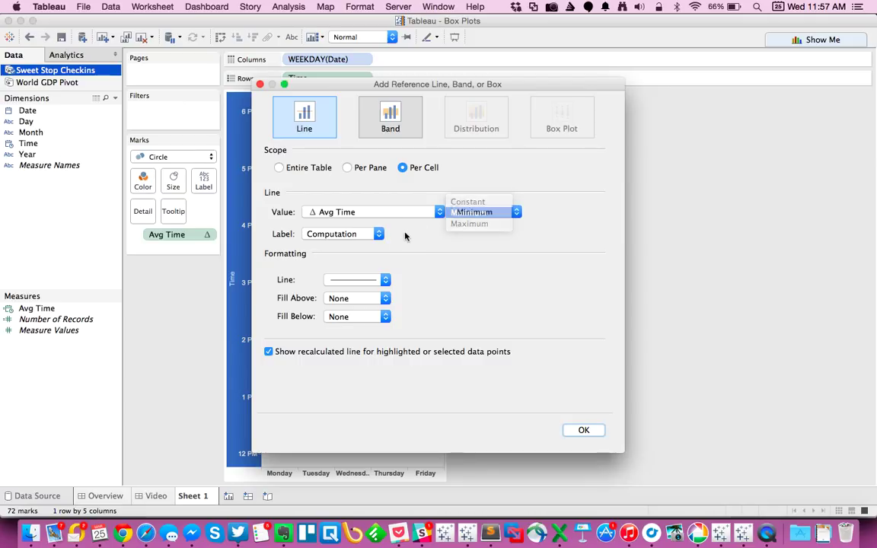
left_click(369, 212)
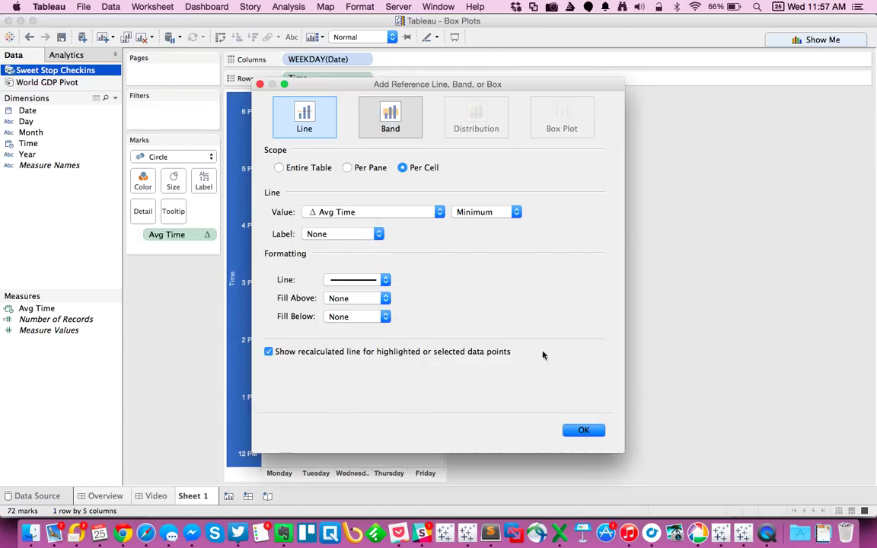
left_click(583, 429)
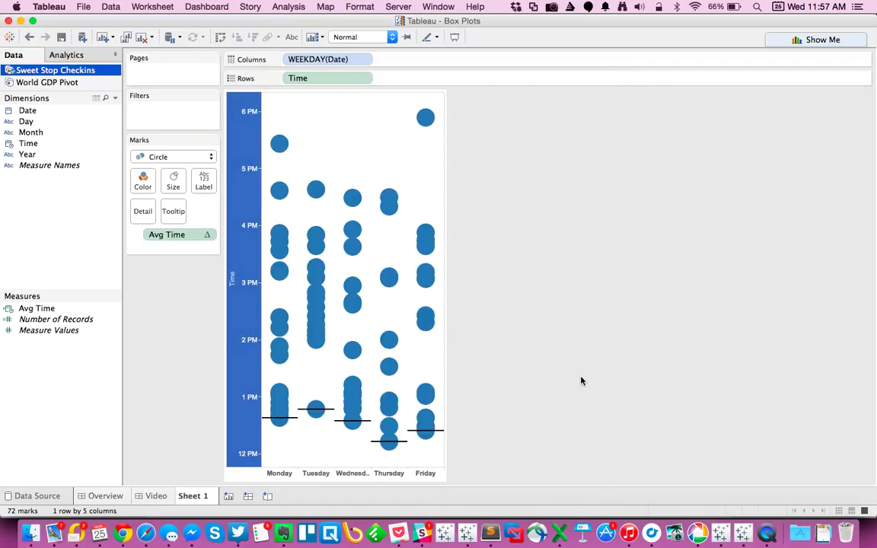
mouse_move(408, 444)
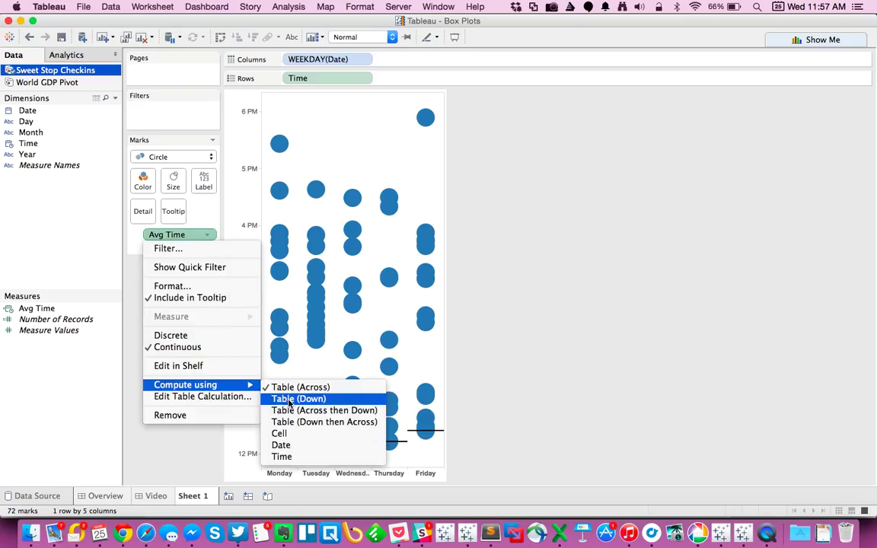
Set Avg Time to compute using Table (Down), e.g. Monday's line at 2:10:48 PM.
left_click(299, 399)
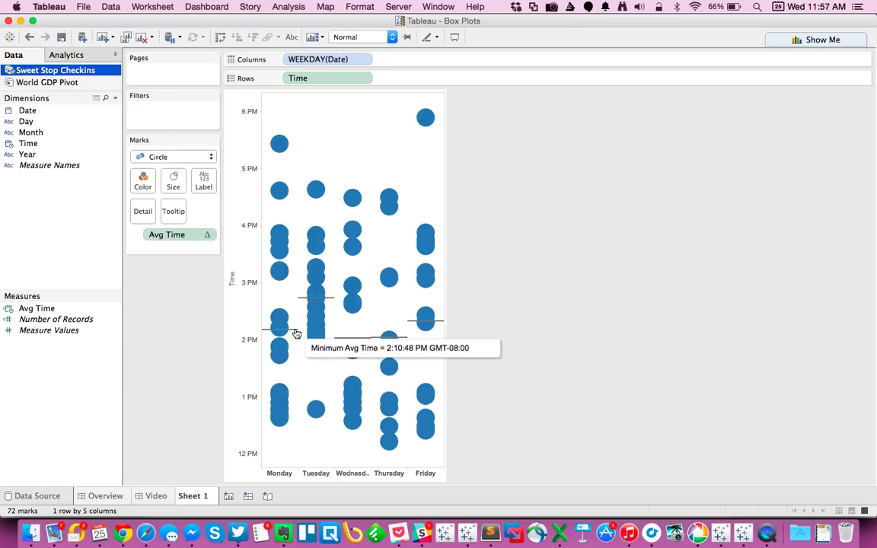
mouse_move(192, 348)
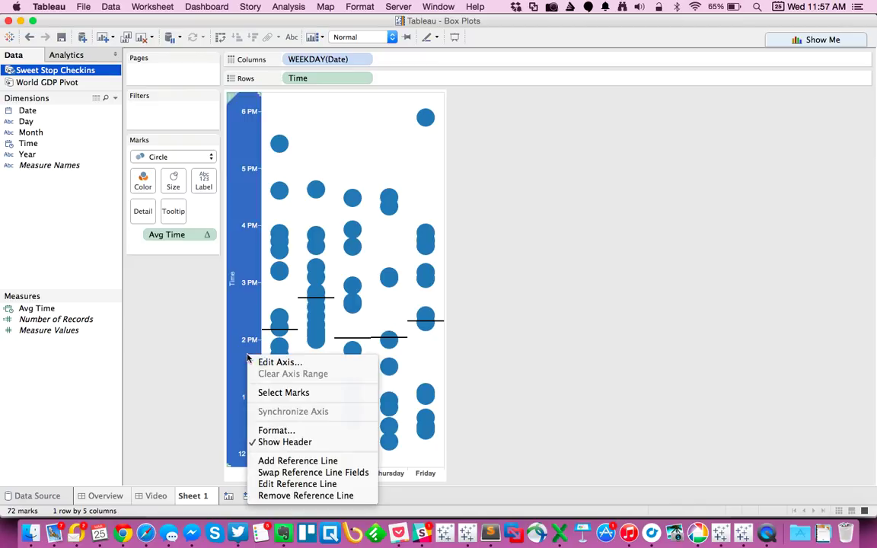
mouse_move(298, 461)
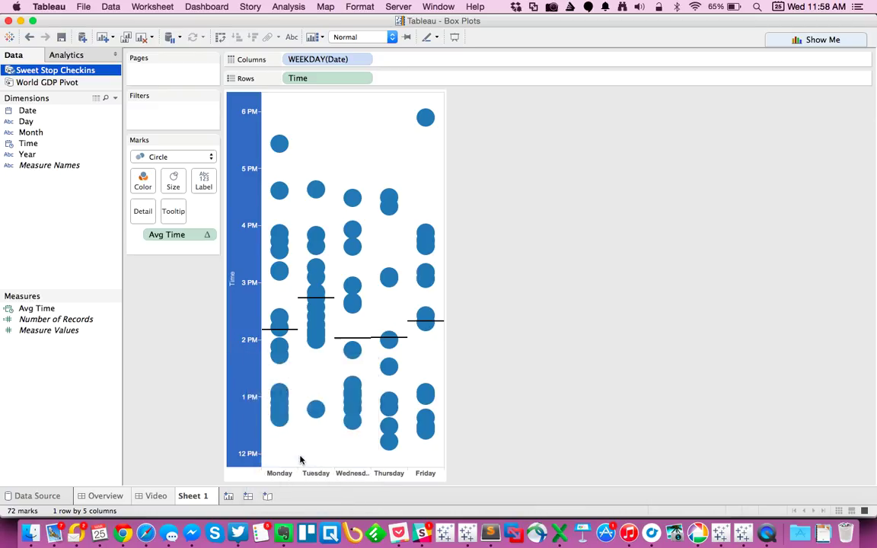
Add an unlabelled per-cell Time minimum-to-maximum band, and rename the sheet Sweet Stop Checkins.
left_click(390, 118)
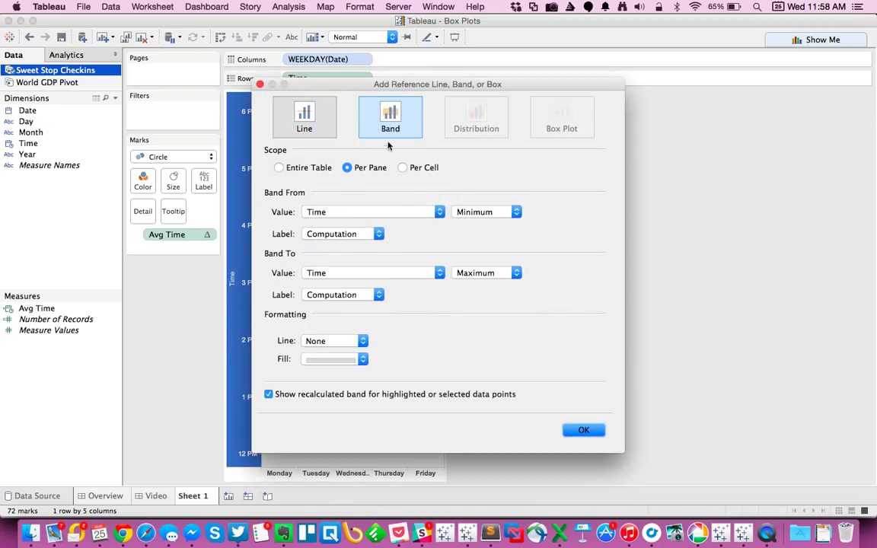
left_click(402, 168)
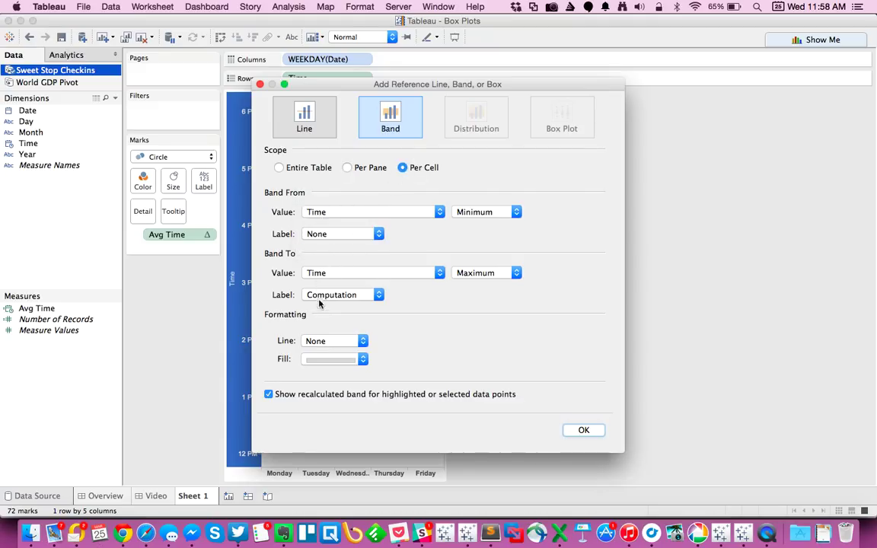
left_click(343, 295)
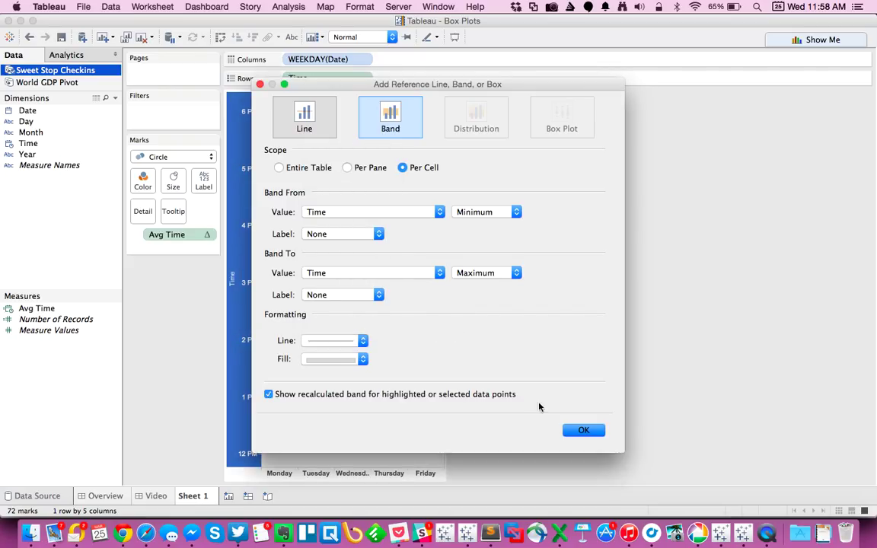
left_click(583, 429)
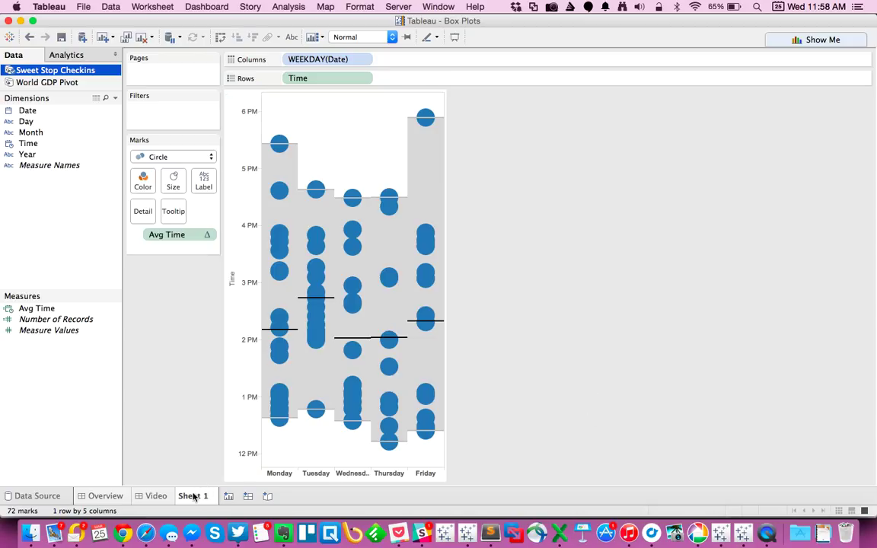
double_click(192, 496)
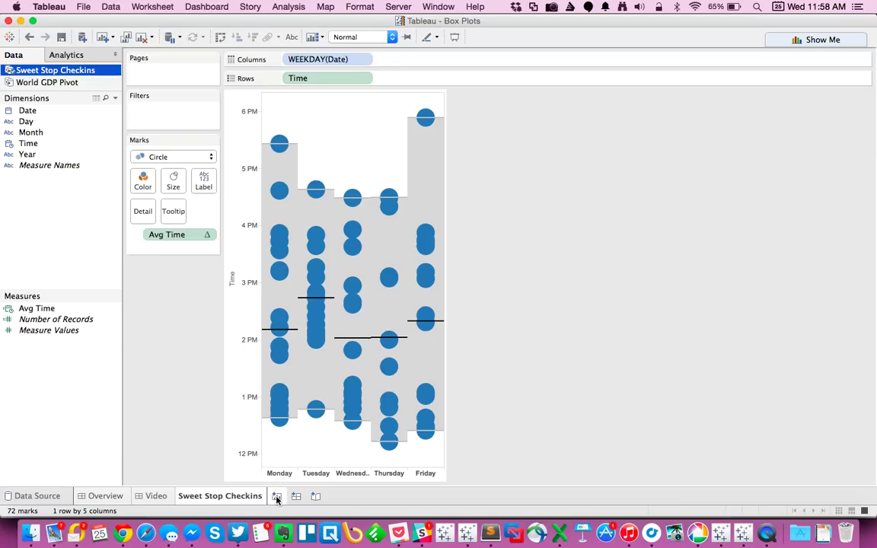
On a new sheet from World GDP Pivot, plot SUM(GDP) on Rows as circles.
left_click(277, 496)
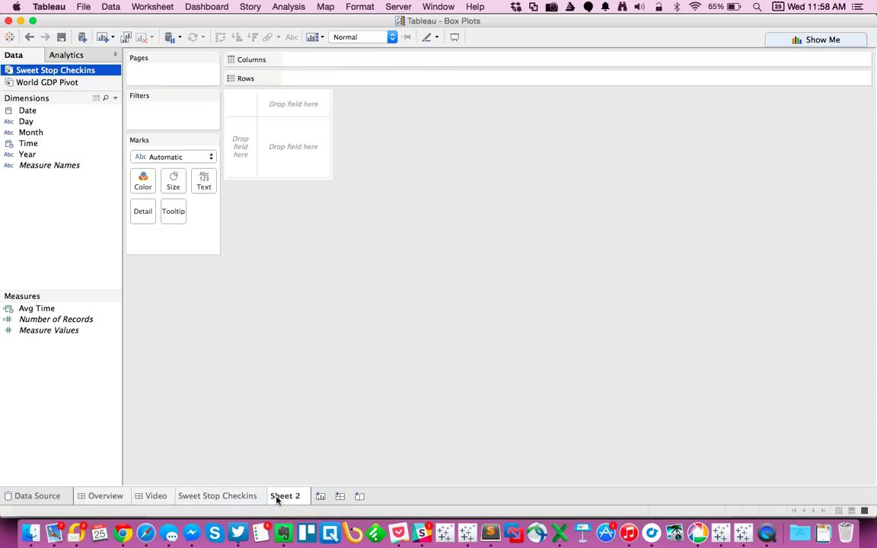
left_click(46, 82)
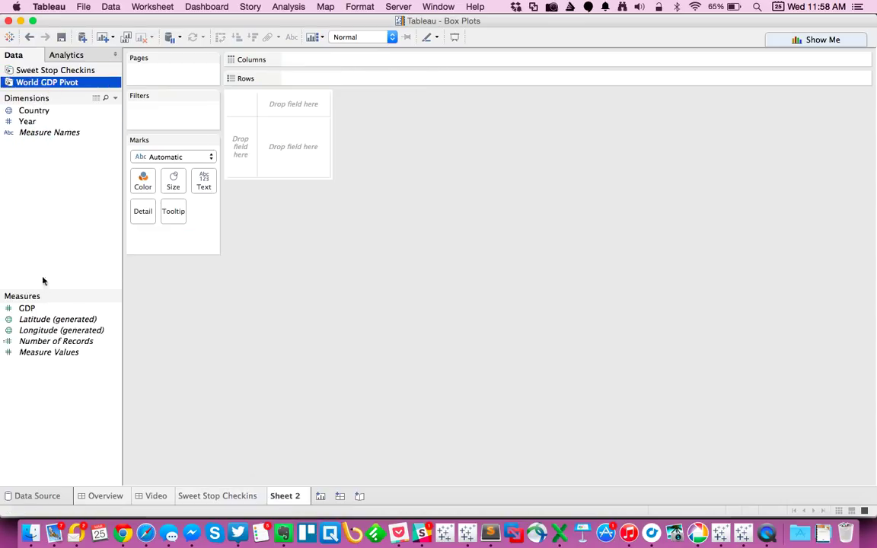
left_click_drag(27, 308, 143, 241)
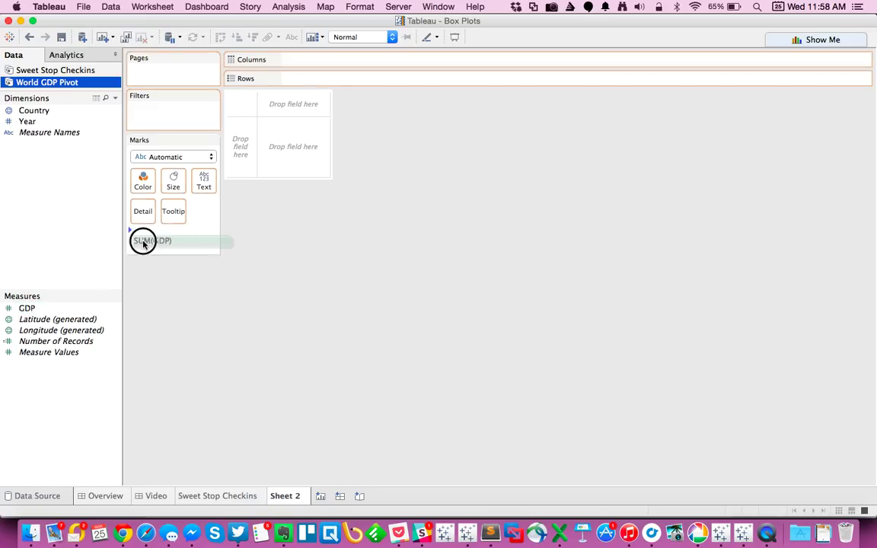
left_click_drag(143, 241, 328, 78)
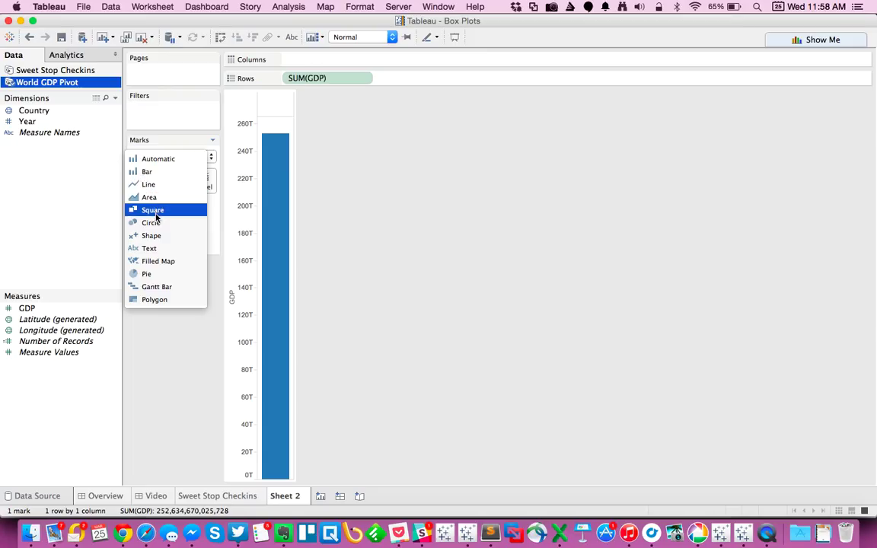
left_click(150, 222)
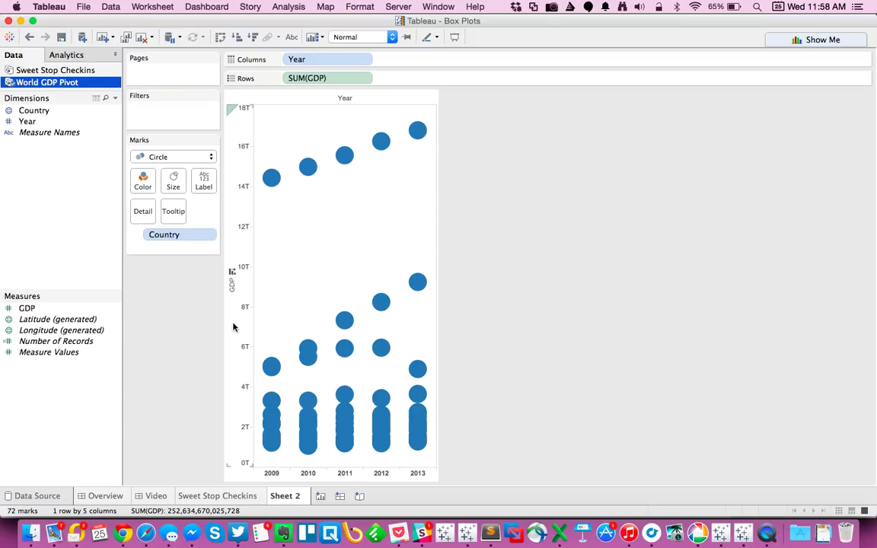
Add a box-plot reference line to the GDP axis over each year's country circles.
right_click(232, 285)
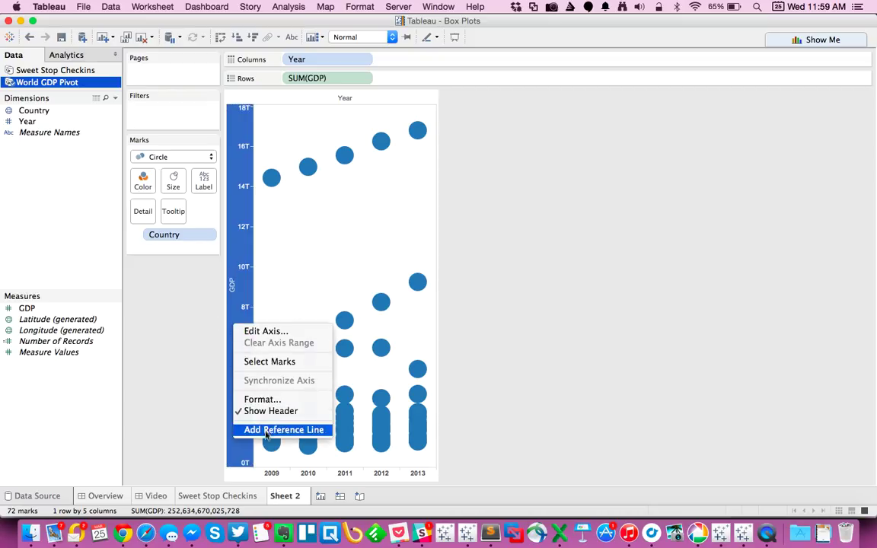
left_click(283, 429)
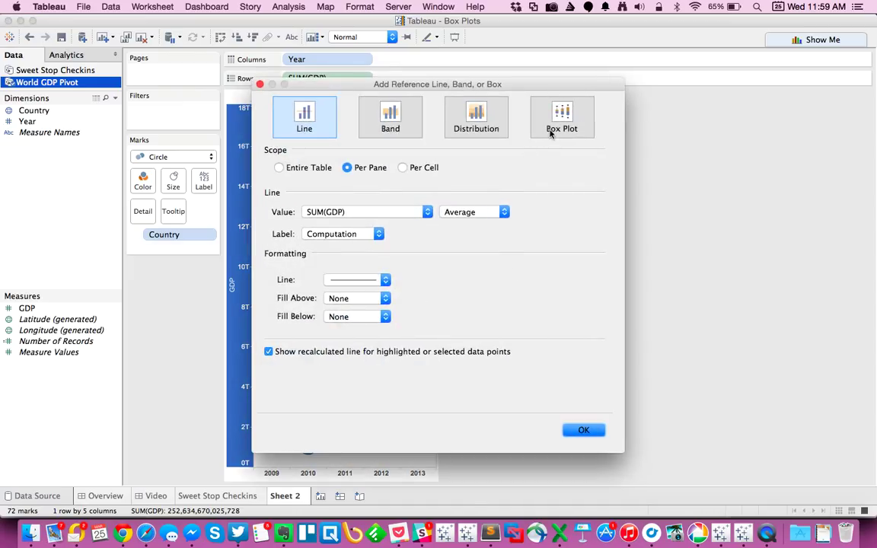
left_click(562, 117)
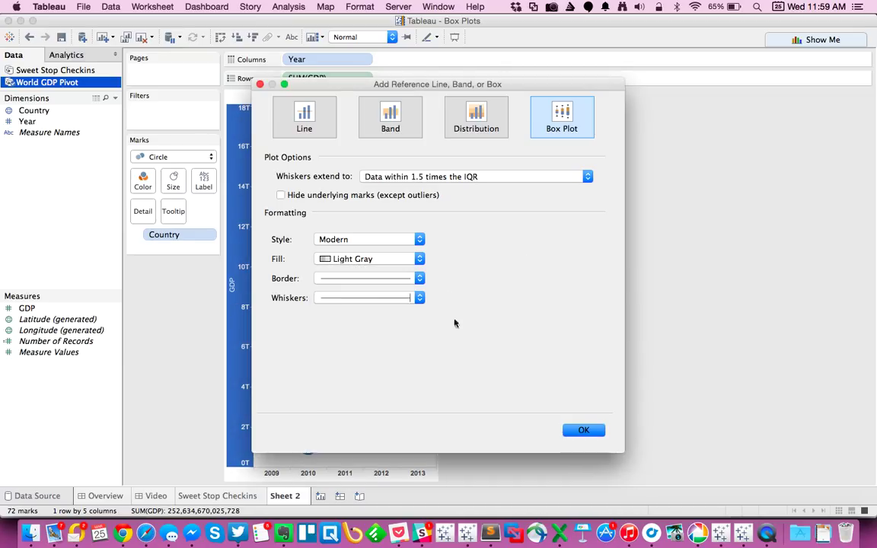
left_click(583, 429)
type("Box & Whisker")
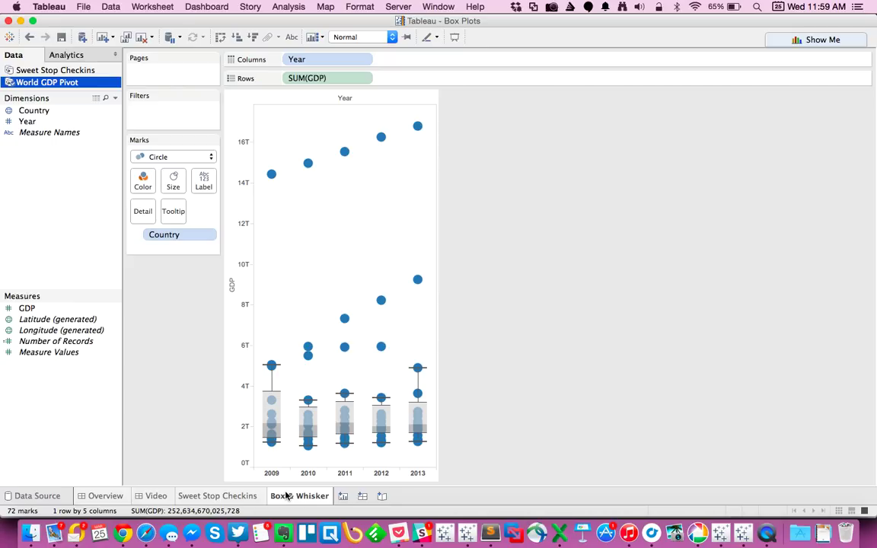
mouse_move(773, 518)
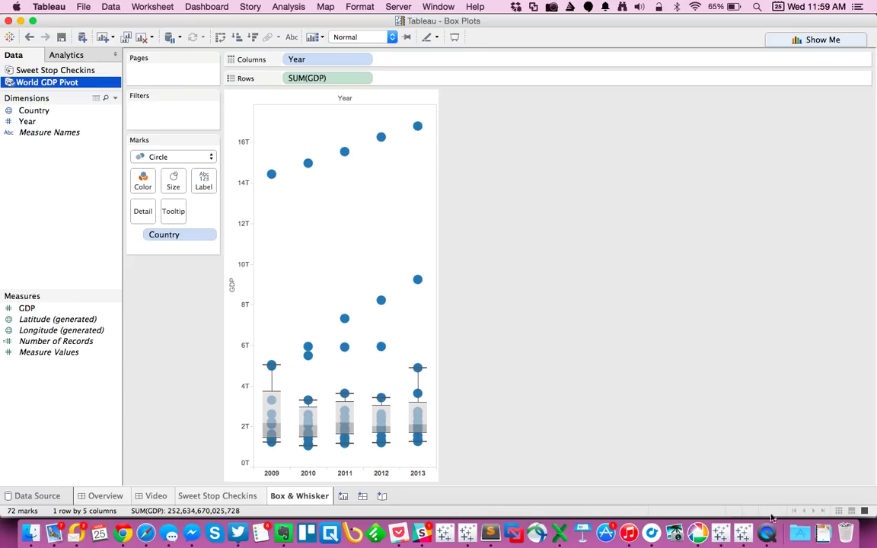